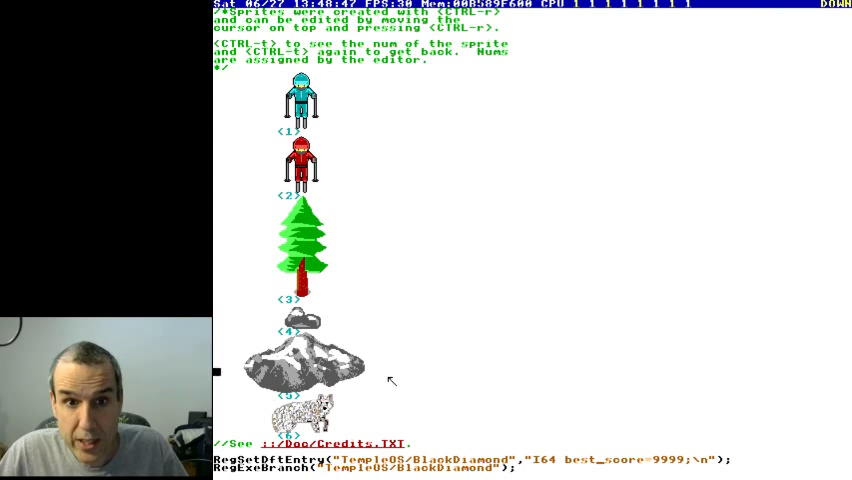
Run BlackDiamond from the editor so the robot skier starts down the snowy slope
{"action": "scroll", "scroll_direction": "down", "scroll_amount": 3}
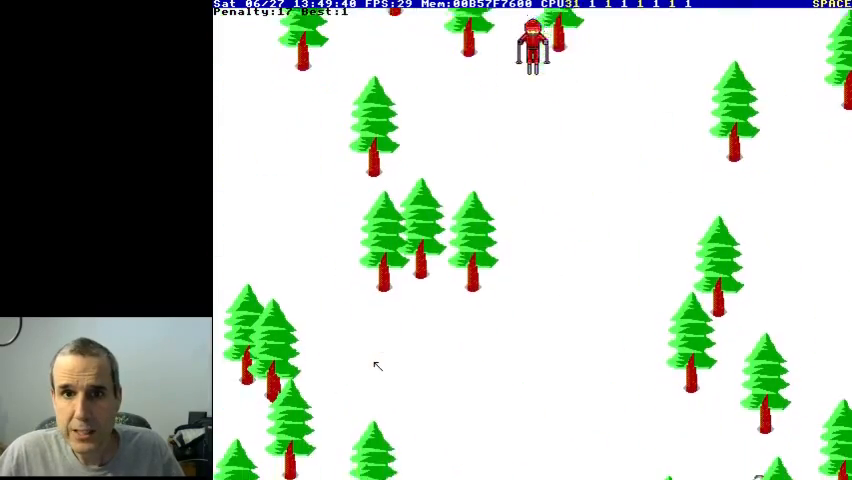
Steer the skier right then left to weave between the pine trees and past the boulder
{"action": "key", "text": "Right"}
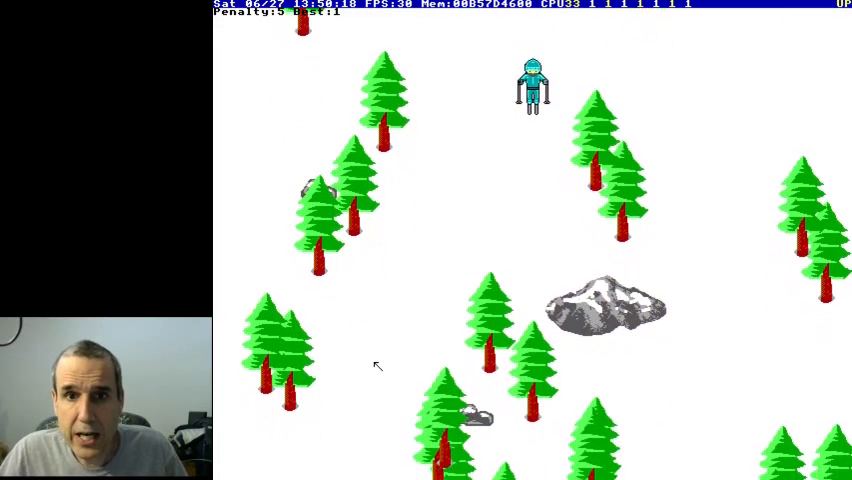
{"action": "key", "text": "Left"}
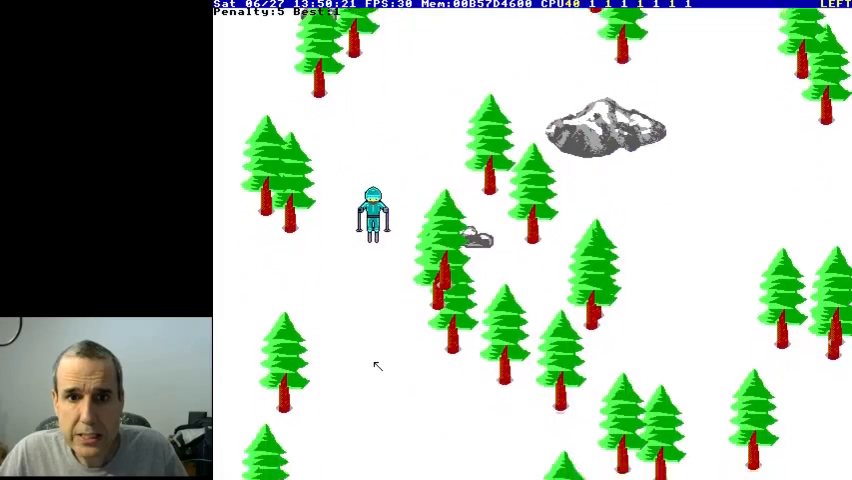